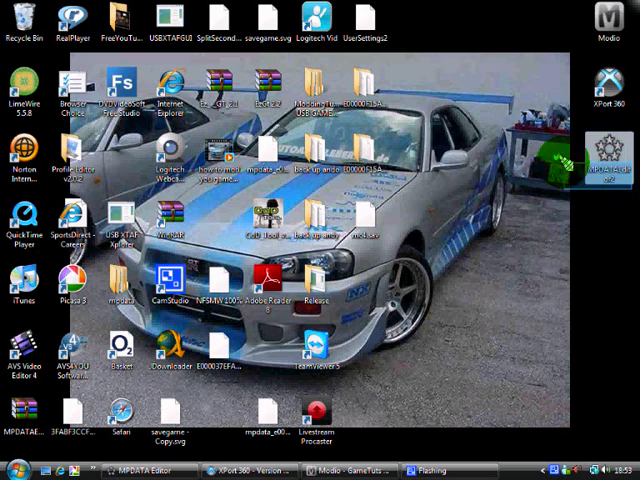
mouse_move(595, 160)
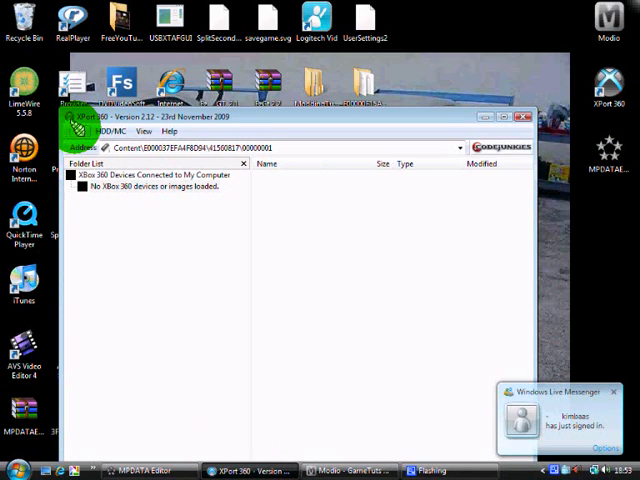
Step: Open the connected Xbox 360 hard drive and expand its Partition 3
left_click(98, 131)
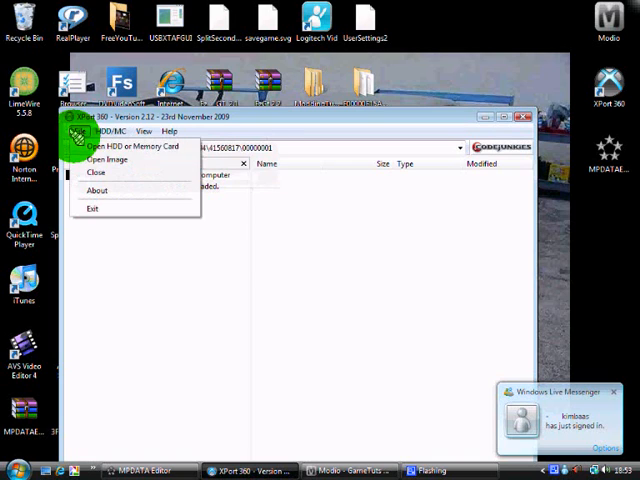
left_click(135, 146)
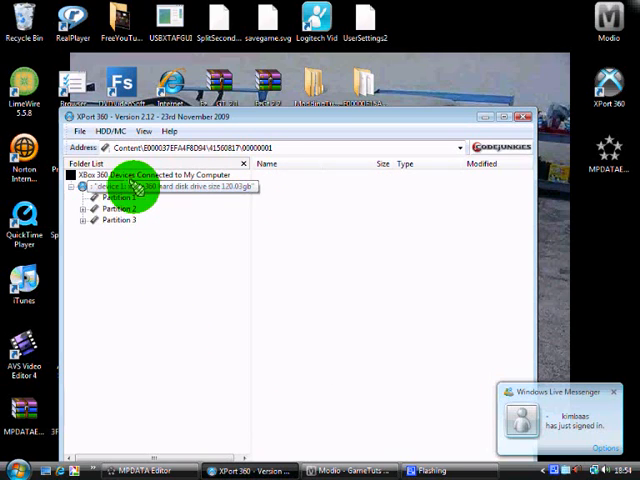
left_click(118, 220)
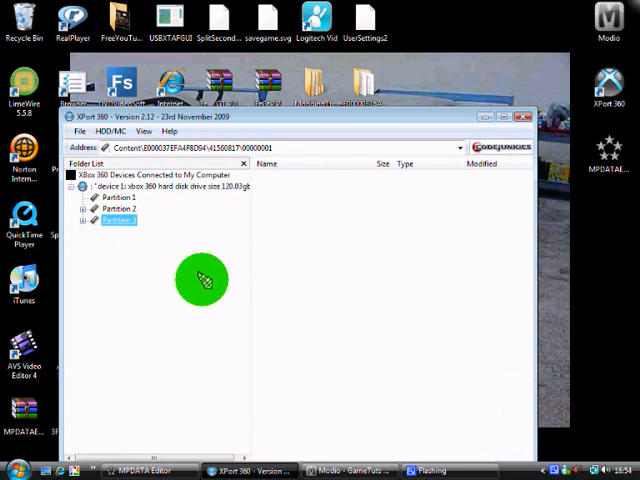
left_click(100, 220)
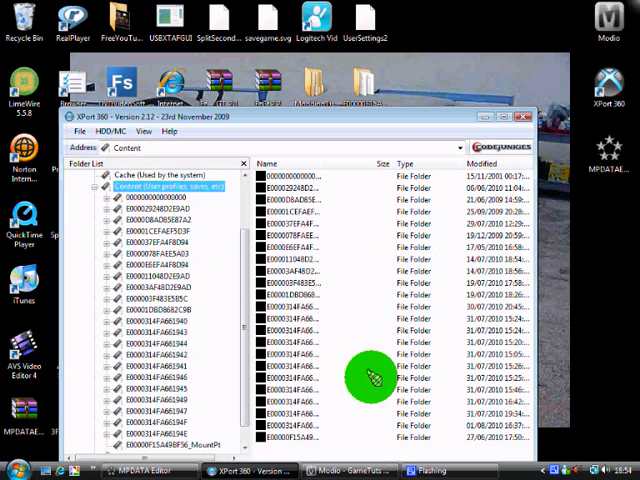
mouse_move(240, 245)
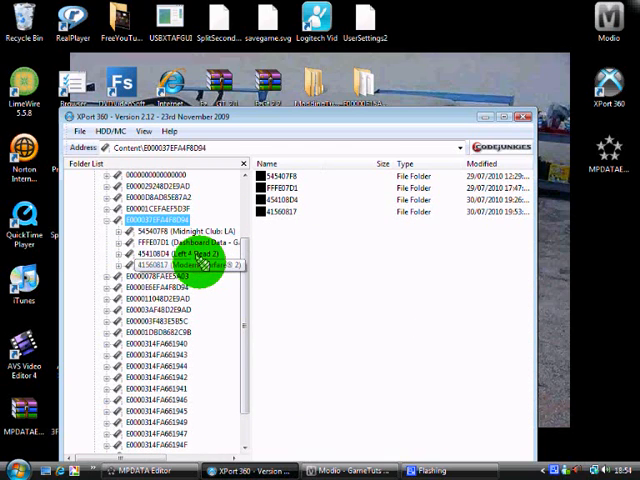
Step: Open the profile's Modern Warfare 2 (41560817) save folder
left_click(175, 263)
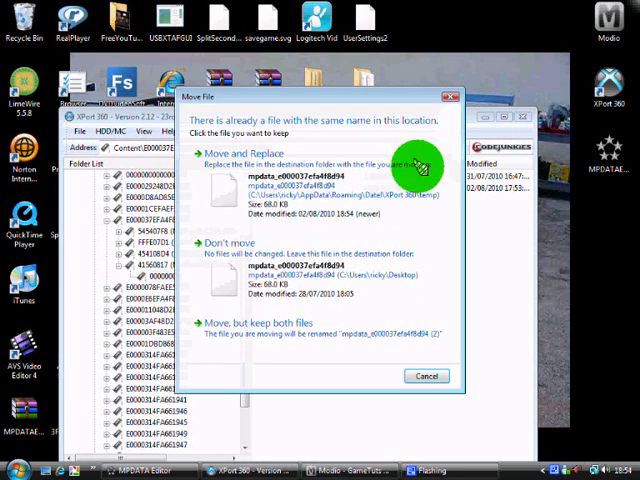
mouse_move(342, 178)
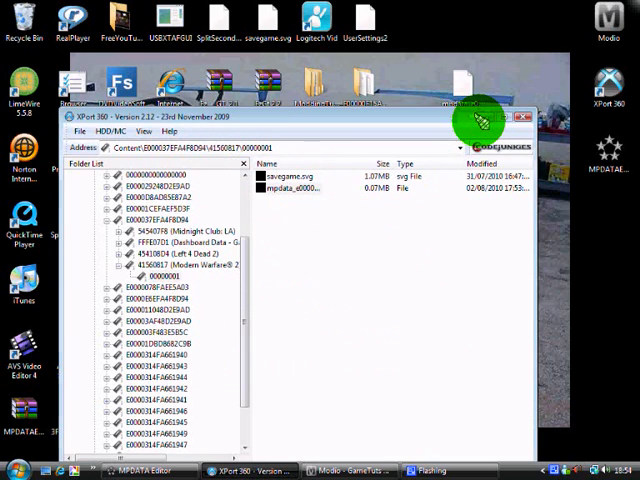
Step: Minimize XPort 360 once the desktop mpdata copy is replaced
left_click(521, 120)
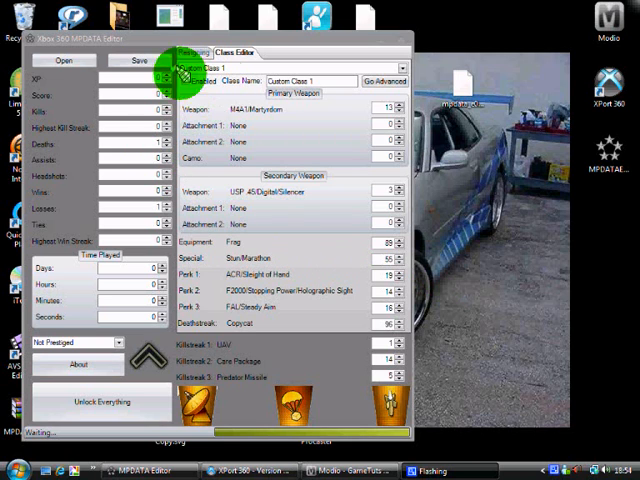
mouse_move(175, 145)
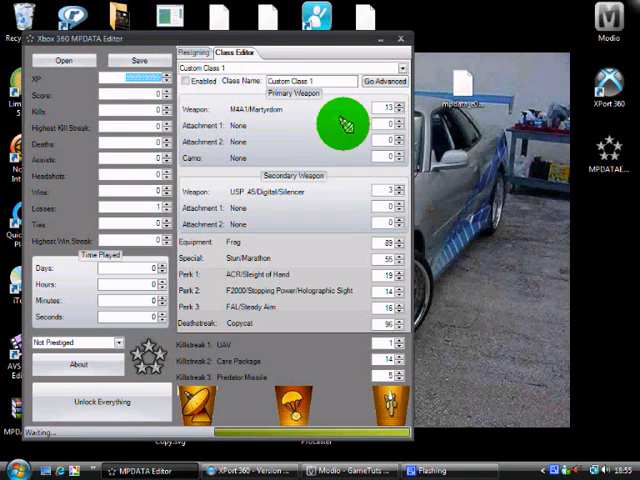
Step: Enter 999999999 into the XP, score, kills, streak and wins boxes
type("999999999")
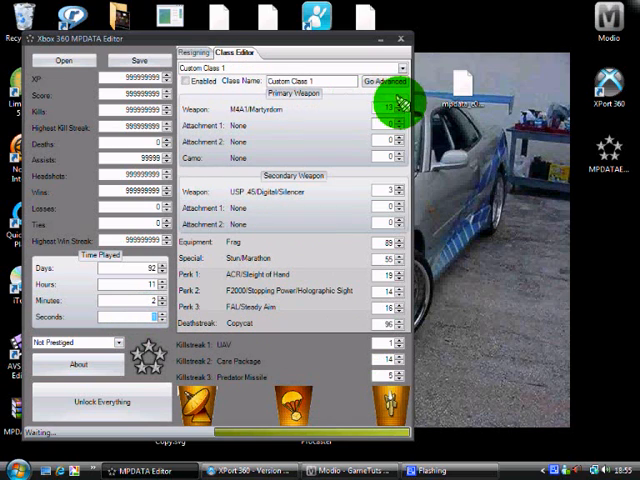
Step: Give Custom Class 1 a .44 Magnum primary with a new attachment and camo
left_click(392, 107)
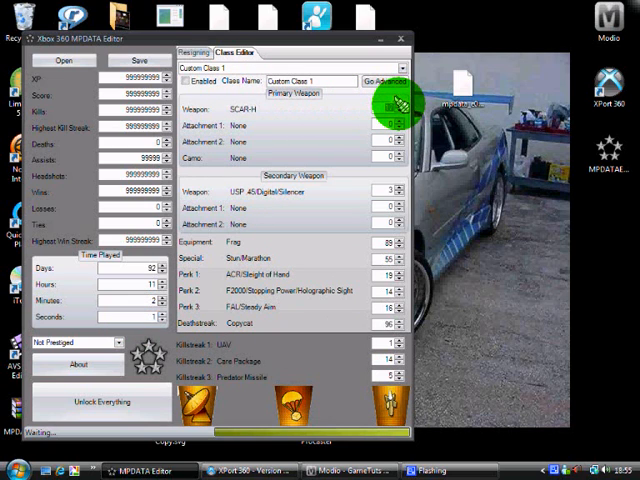
left_click(390, 108)
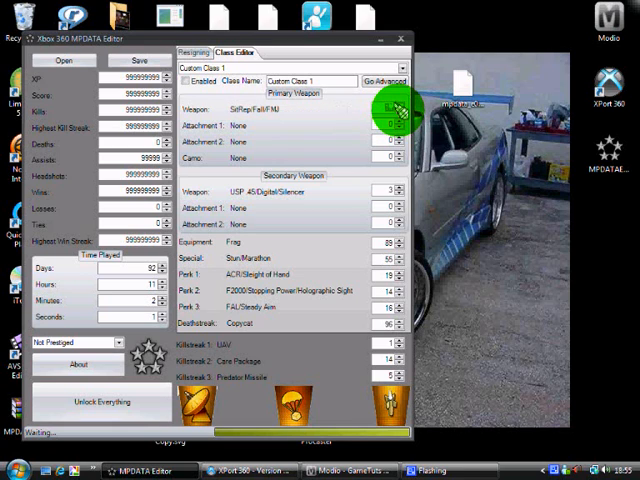
left_click(389, 108)
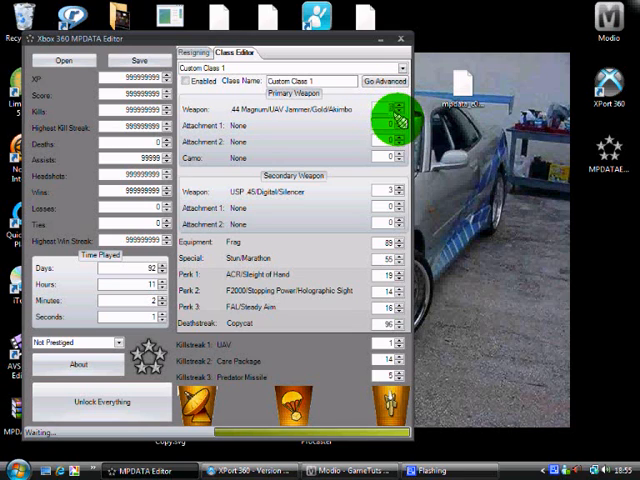
left_click(391, 124)
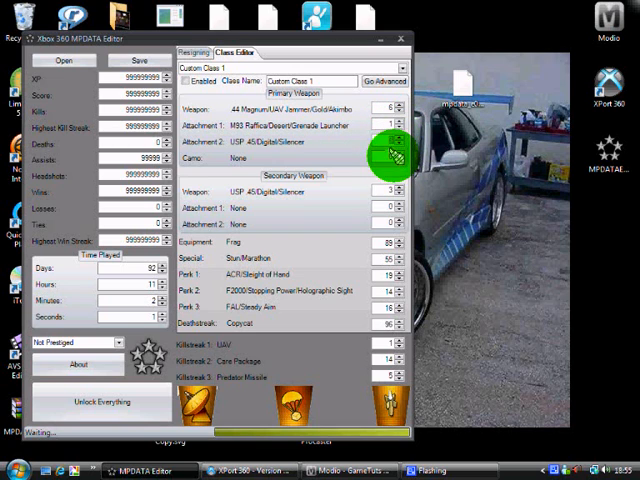
left_click(398, 155)
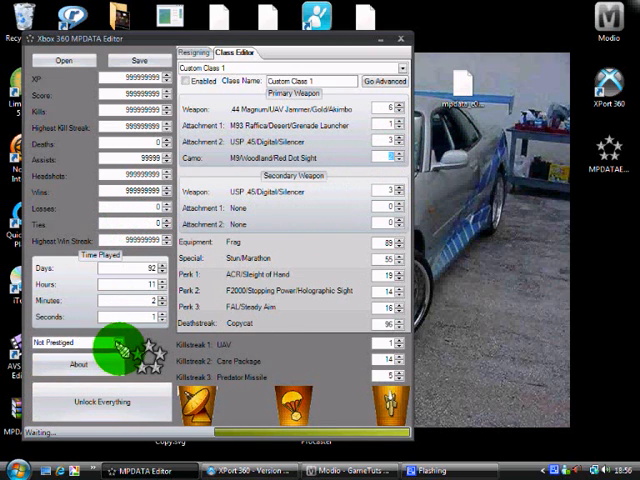
Step: Set prestige to Invisible, unlock everything, and save the edited mpdata file
left_click(75, 343)
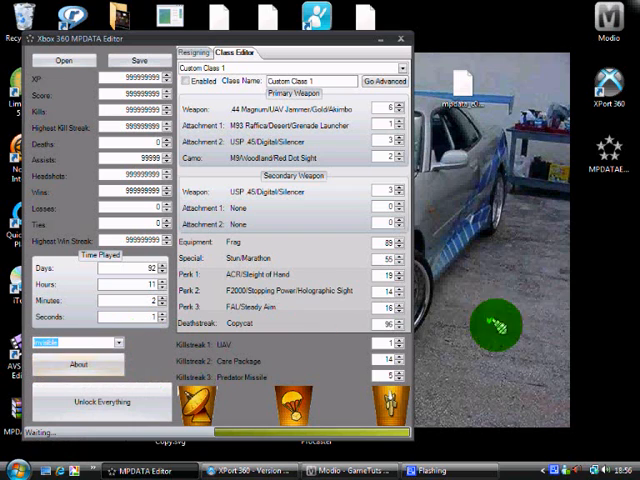
left_click(100, 401)
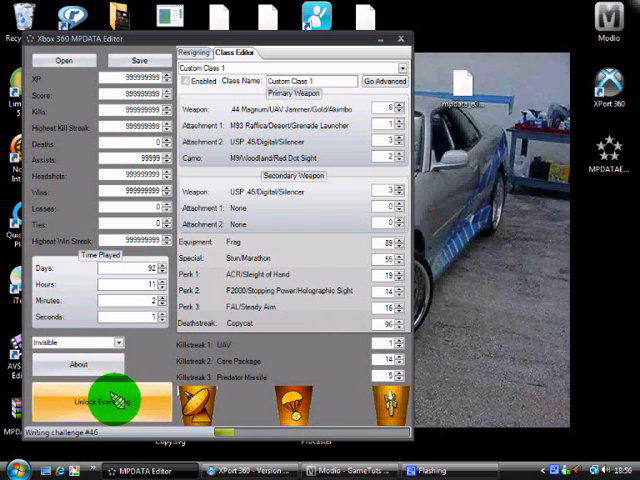
left_click(105, 400)
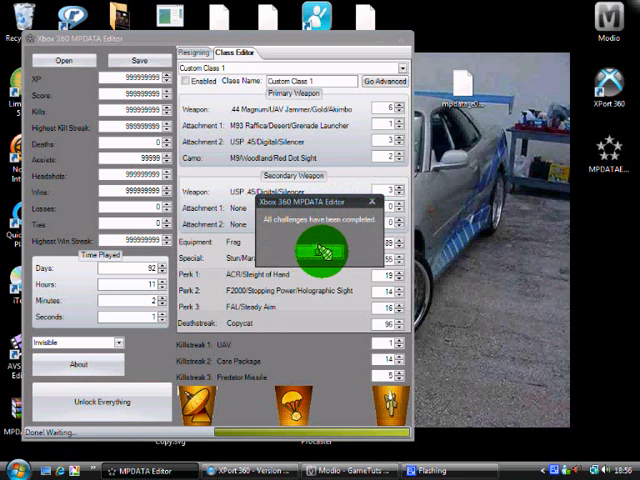
left_click(315, 251)
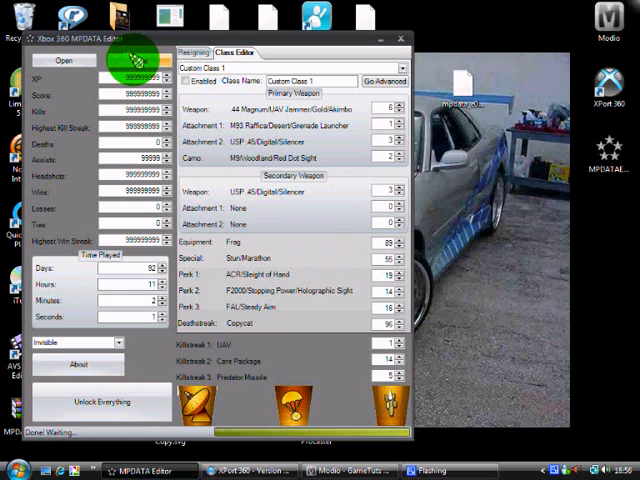
left_click(148, 60)
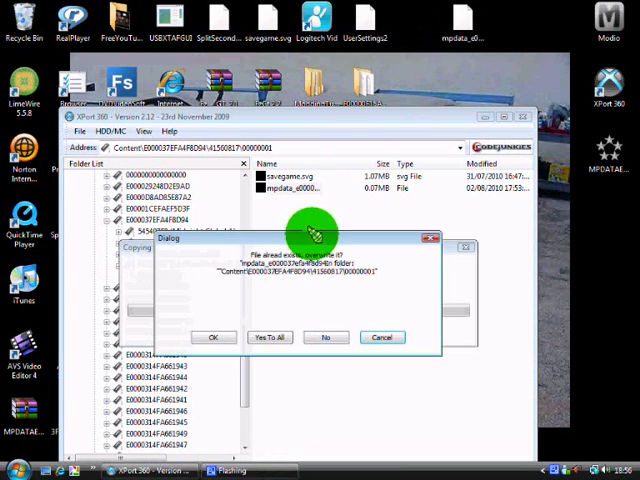
Step: Confirm overwriting the drive's mpdata with the edited copy
left_click(268, 337)
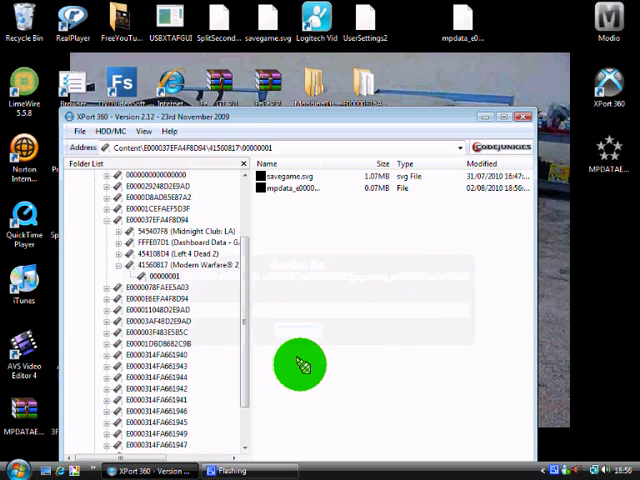
left_click(78, 131)
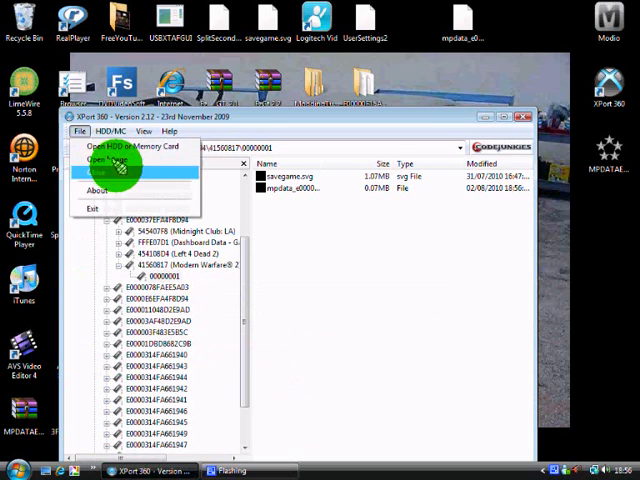